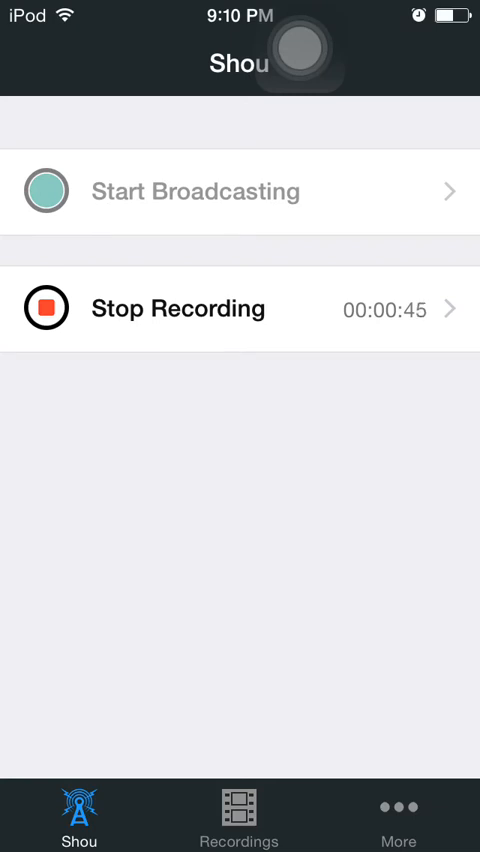
Step: Leave Shou recording in the background and return to the home-screen Recording folder
key(home)
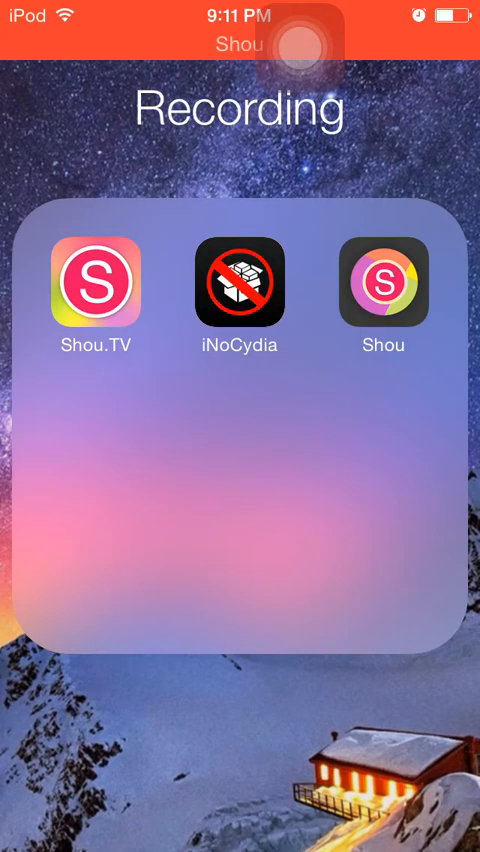
Step: Launch iNoCydia from the Recording folder and switch to its Manage page
click(239, 291)
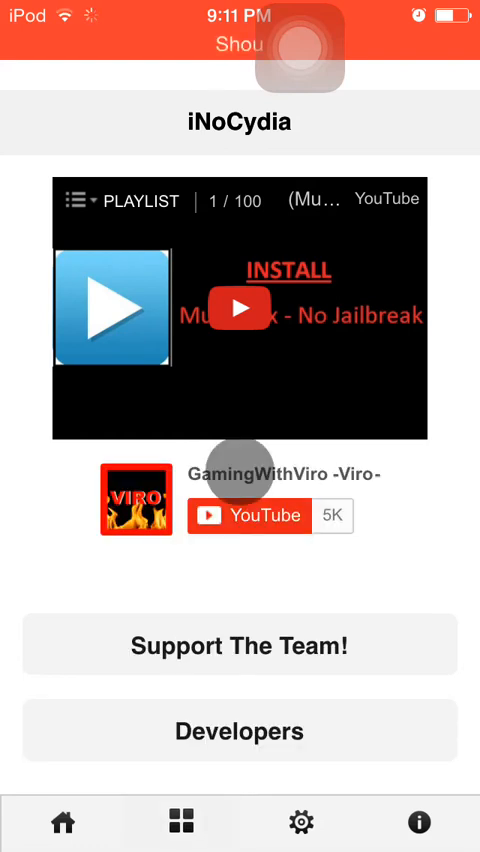
click(181, 821)
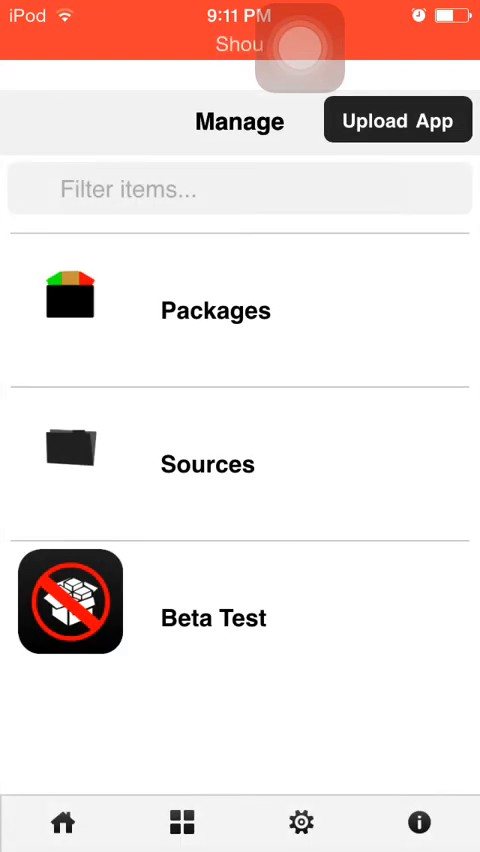
Step: Browse Packages → Apps and scroll the list toward Shou.tv
click(236, 470)
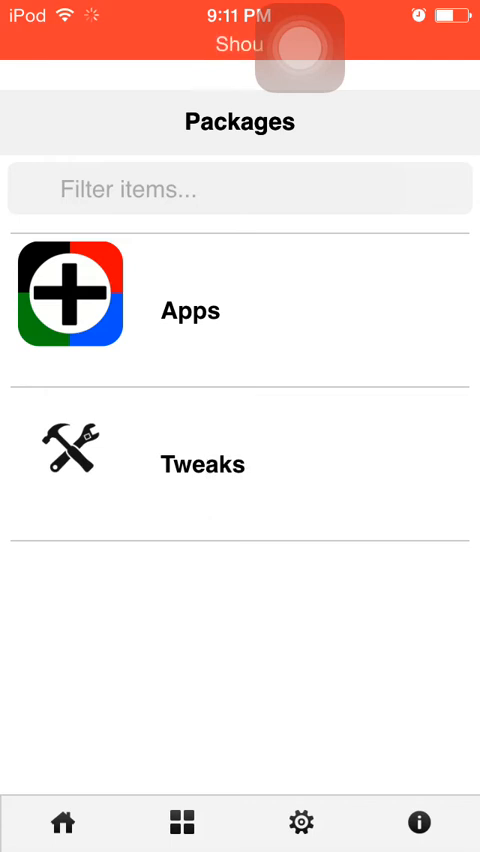
click(188, 310)
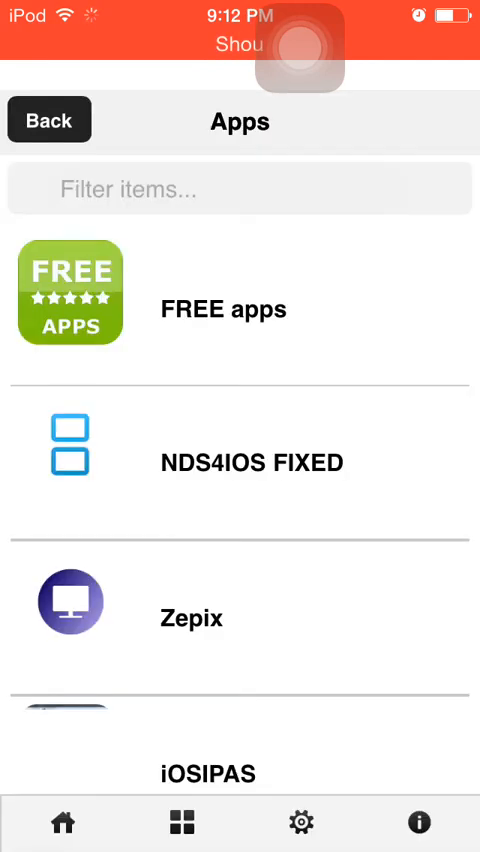
scroll(down, 3)
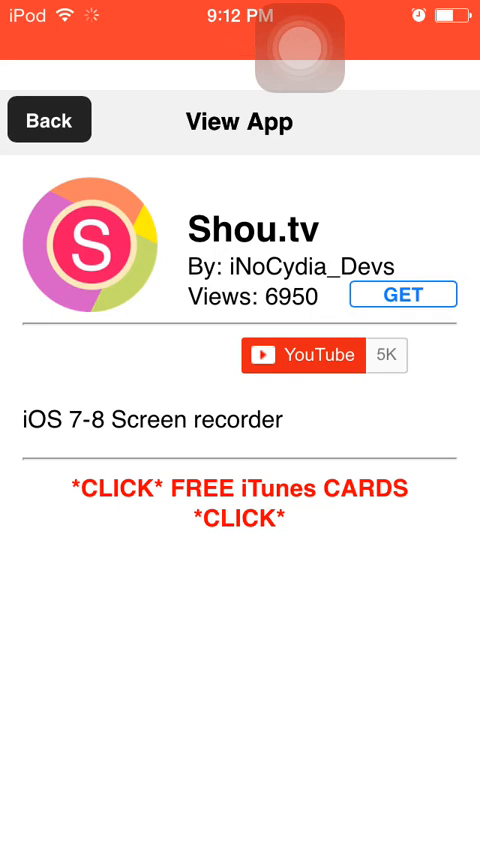
Step: Get the Shou.tv recorder, then open the Recording folder to show it installed
click(402, 294)
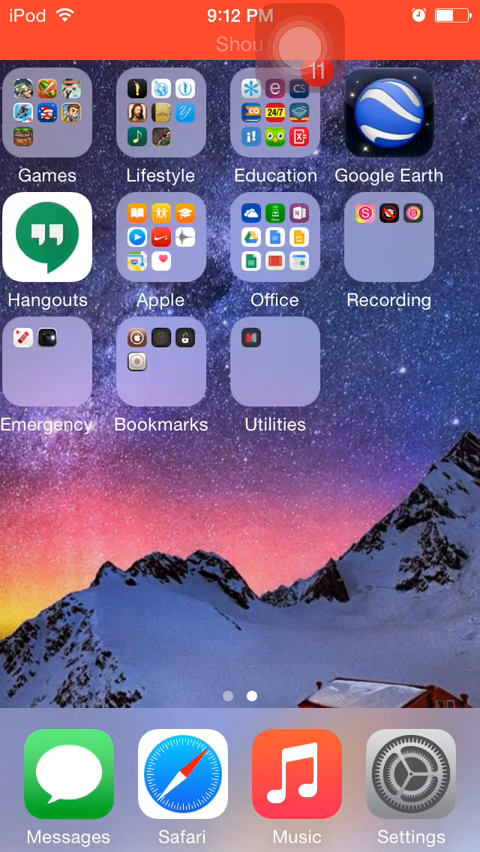
click(387, 248)
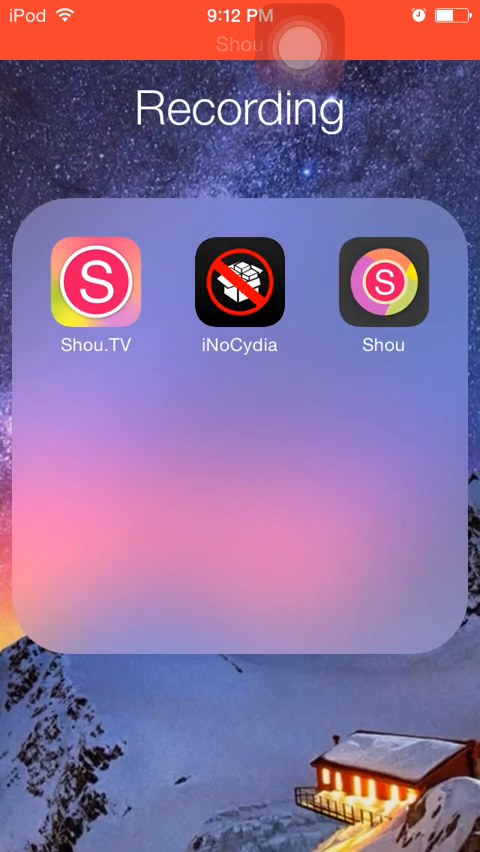